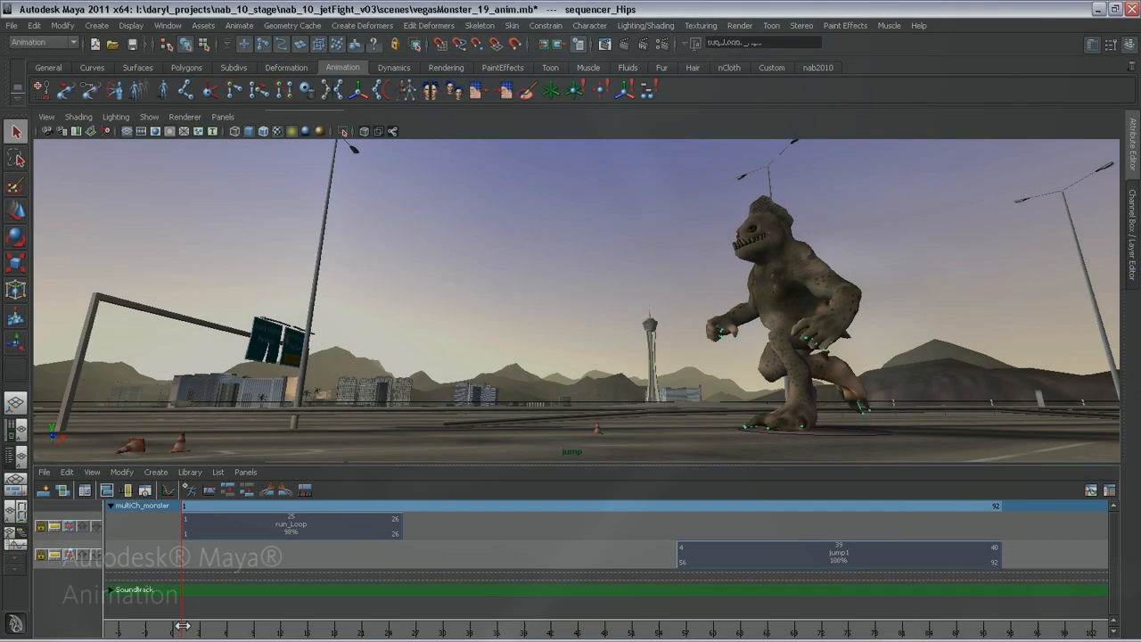
- Move the jump1 clip to frame 45 over run_Loop and scrub to frame 58
left_click_drag(183, 626, 318, 626)
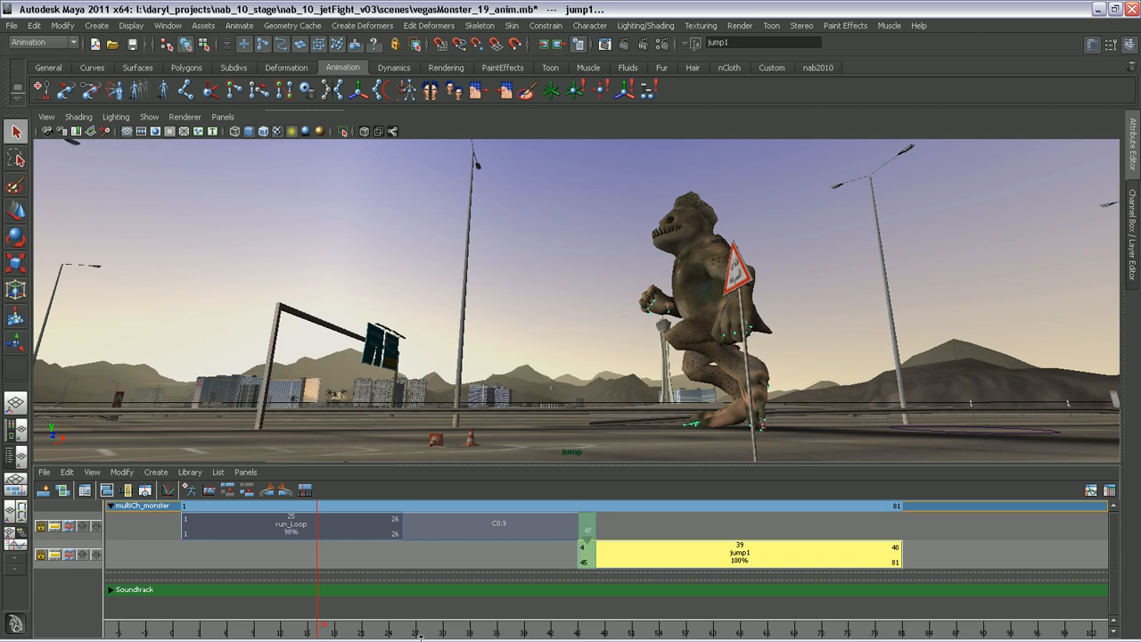
left_click_drag(323, 629, 488, 628)
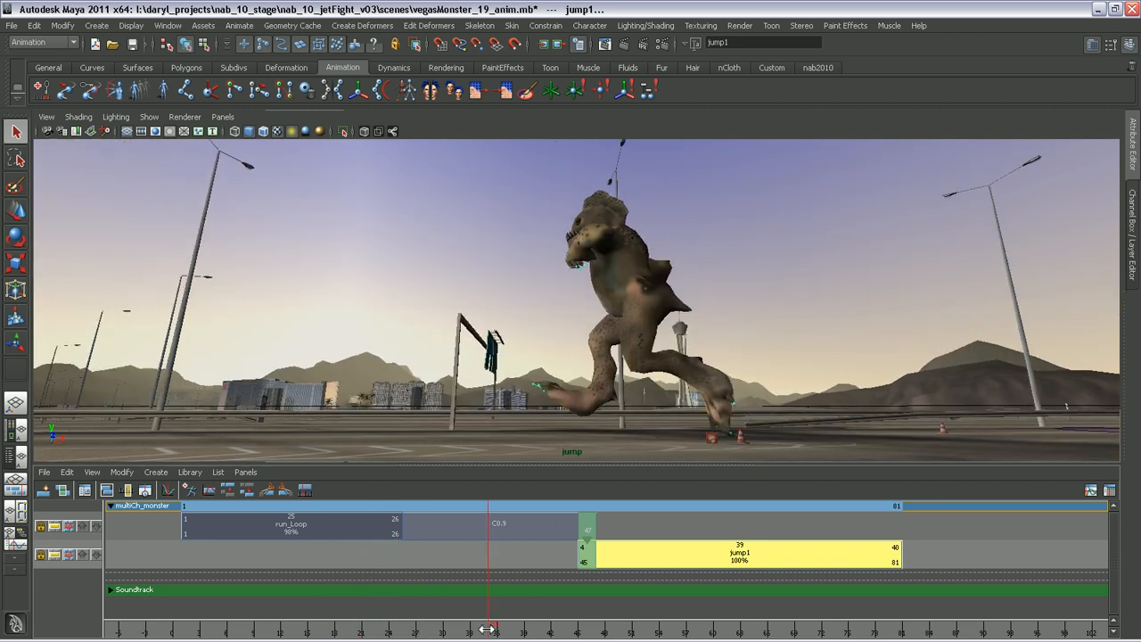
left_click_drag(488, 629, 698, 629)
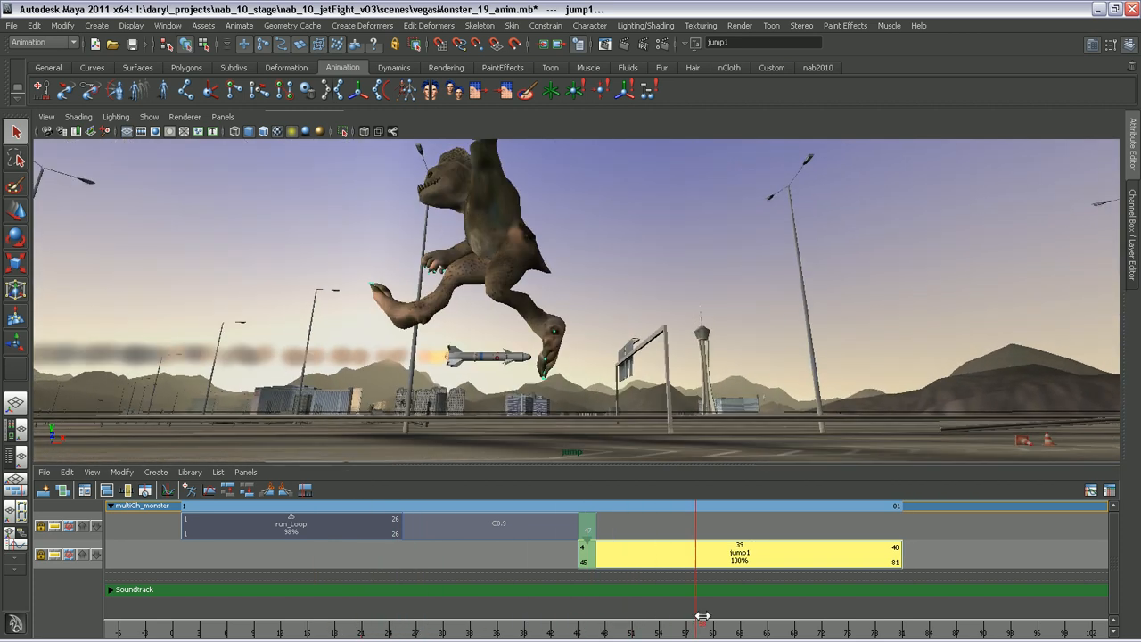
left_click_drag(696, 616, 776, 615)
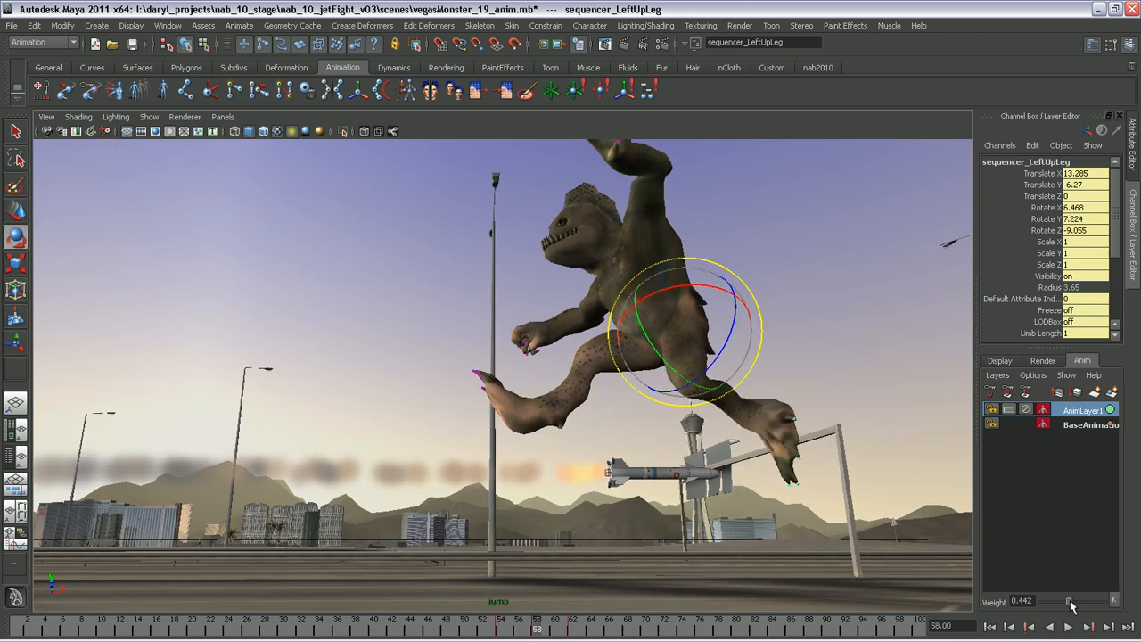
- Lower the AnimLayer1 weight slider to 0.442
left_click_drag(1068, 602, 1074, 602)
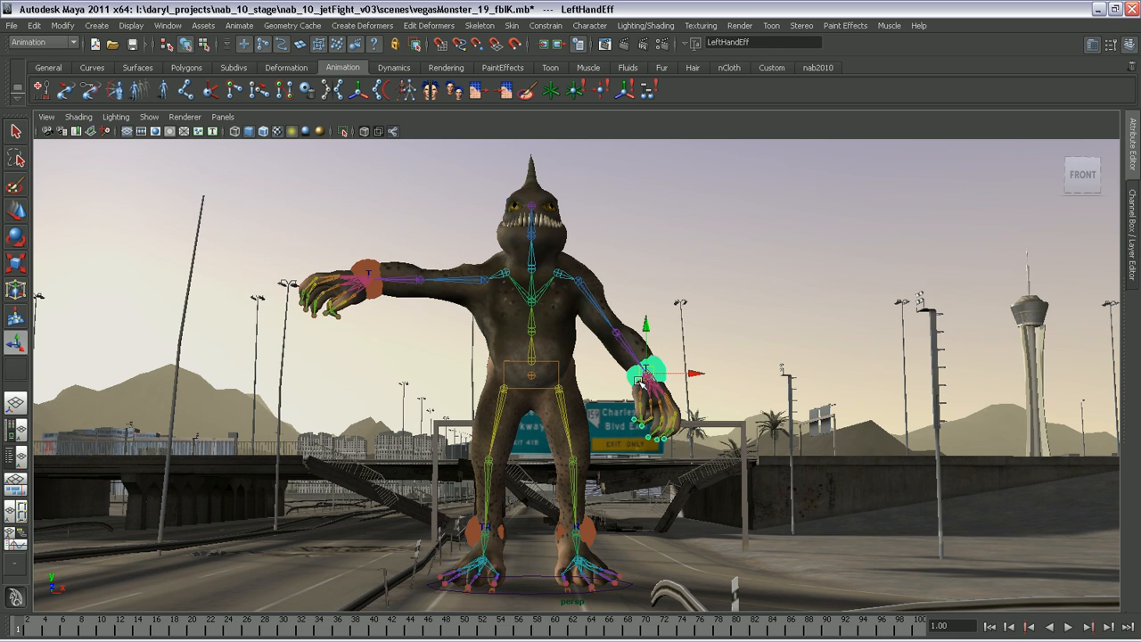
- Drag the LeftHandEff effector down to lower the monster's hand
left_click_drag(642, 374, 682, 258)
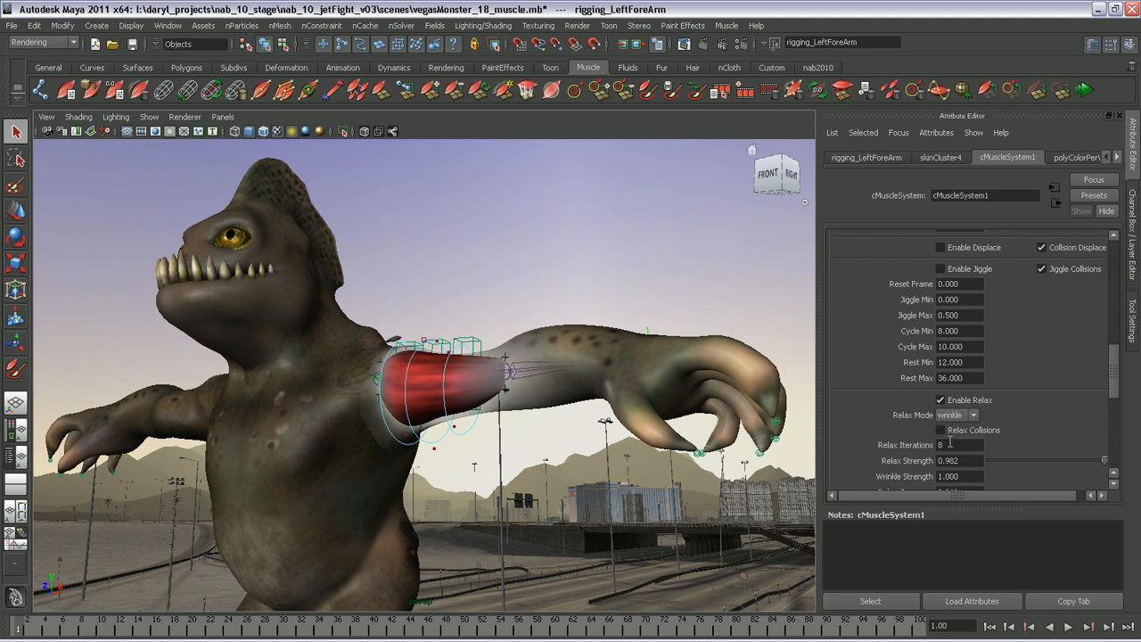
- Enable relax in wrinkle mode with strength 0.982 on cMuscleSystem1
left_click(940, 268)
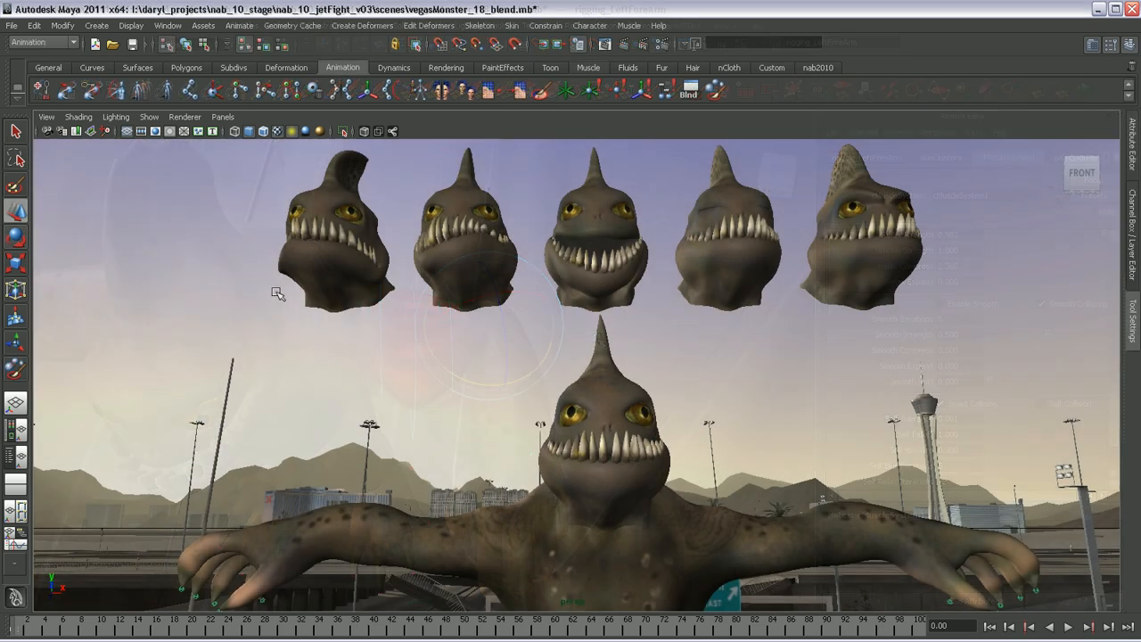
- Create blendShape1 on the base head and set the base1 target to 1.000
left_click(362, 25)
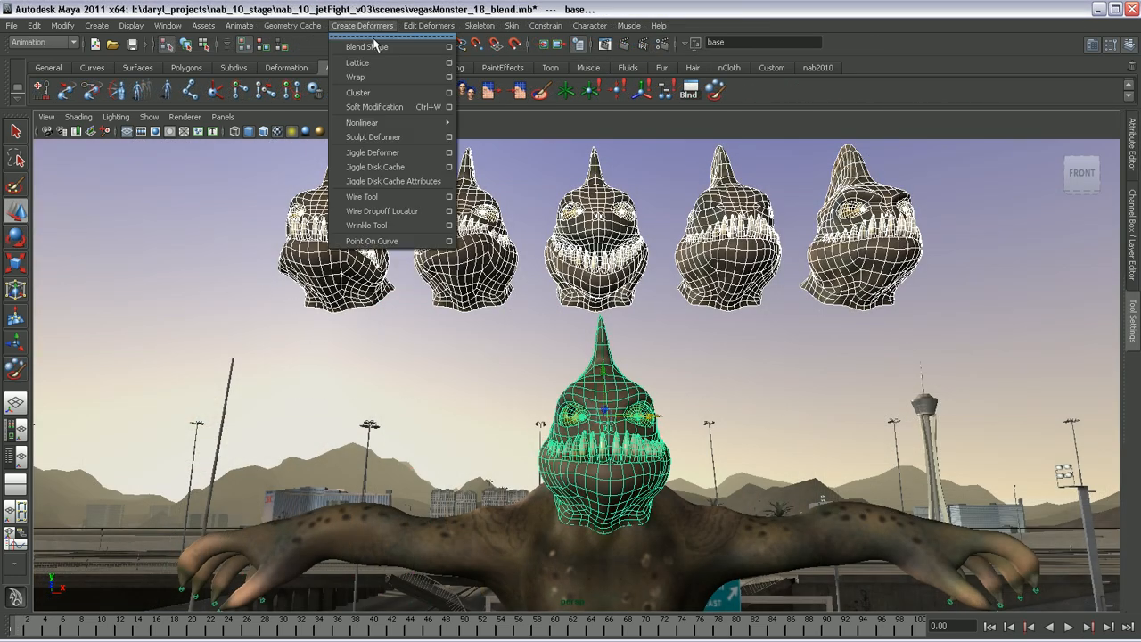
left_click(366, 47)
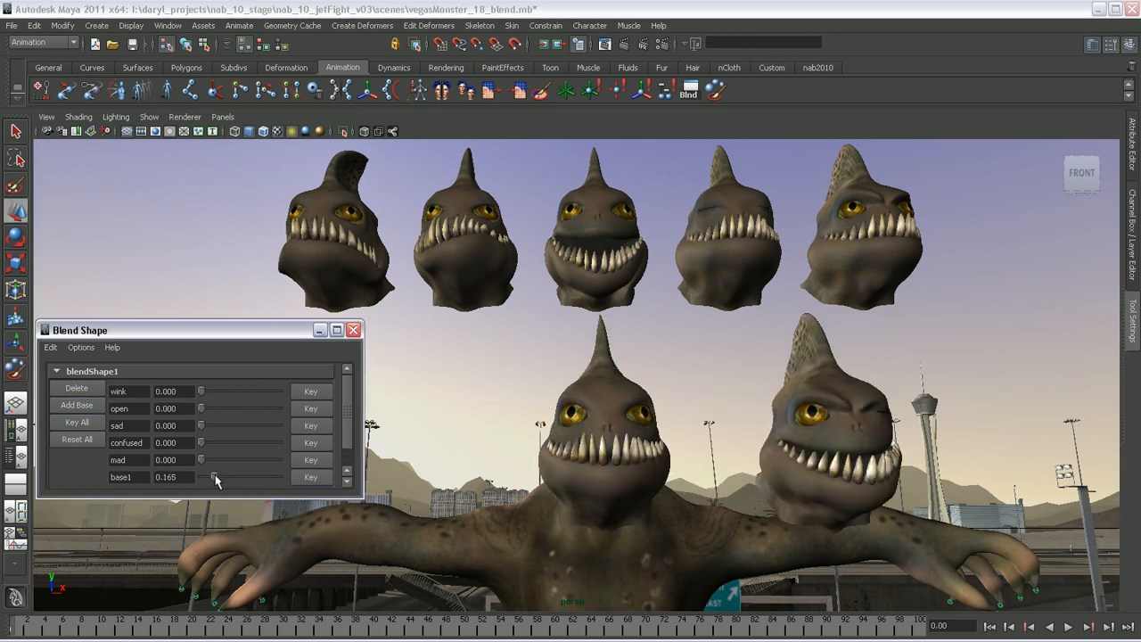
left_click_drag(214, 477, 279, 477)
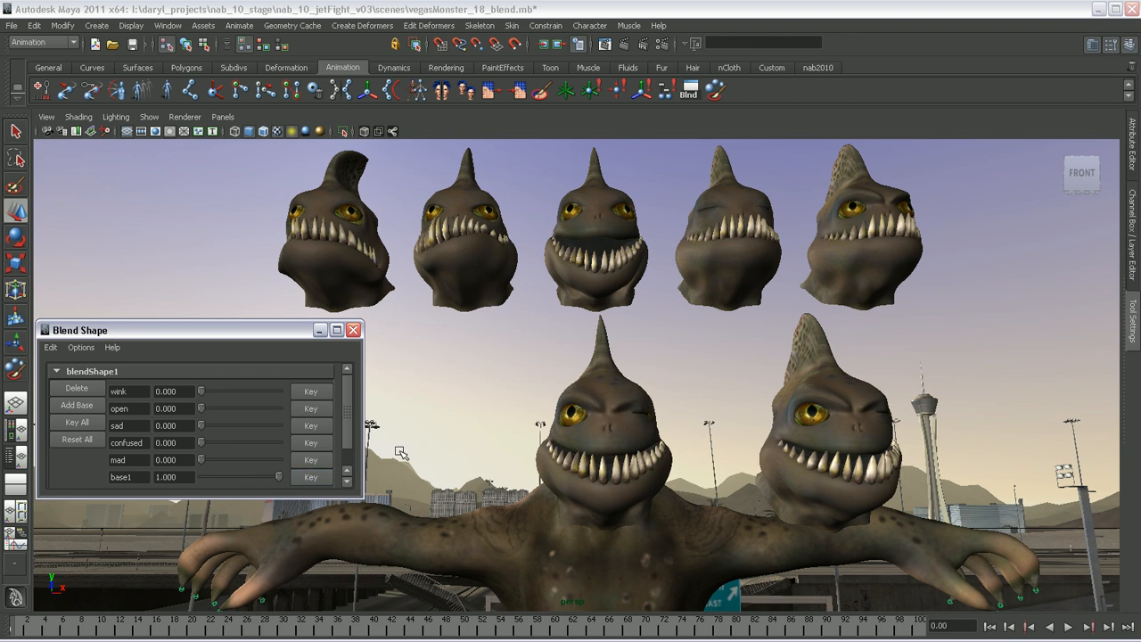